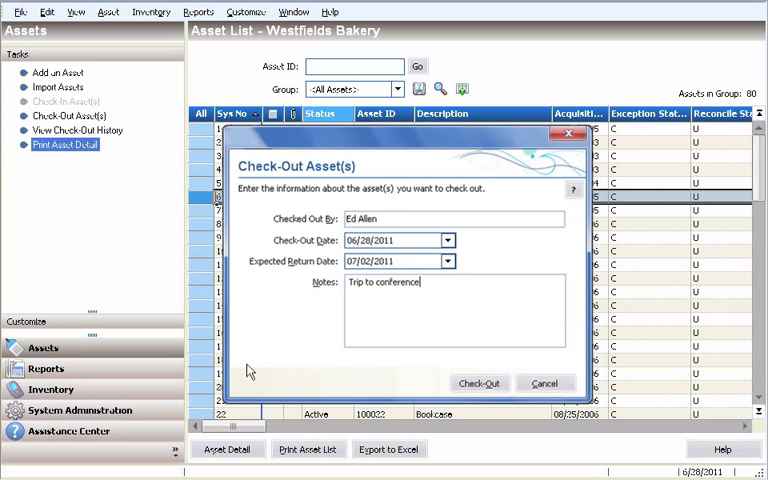
pyautogui.moveTo(400, 384)
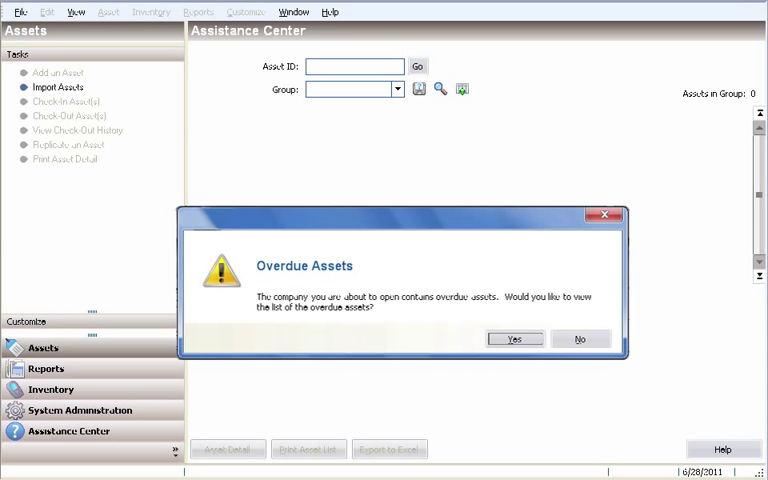
# Answer the Overdue Assets prompt about viewing the overdue assets list for Westfields Bakery.
pyautogui.click(512, 338)
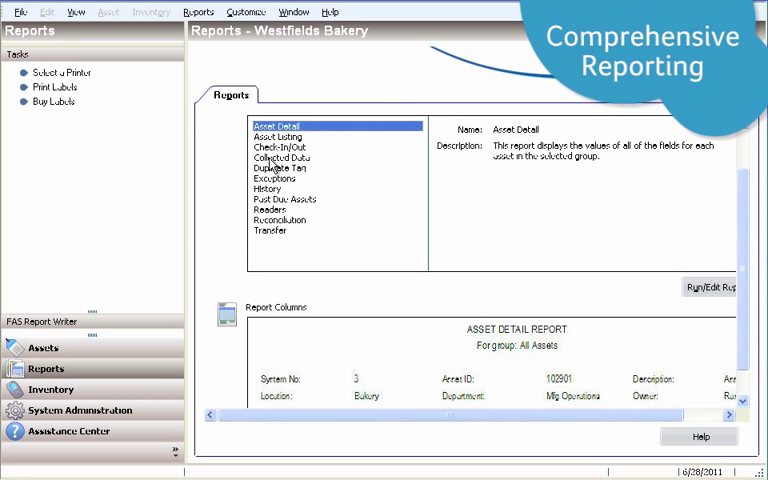
# Preview the Collected Data, Duplicate Tag and Exceptions reports in the Reports list.
pyautogui.click(284, 158)
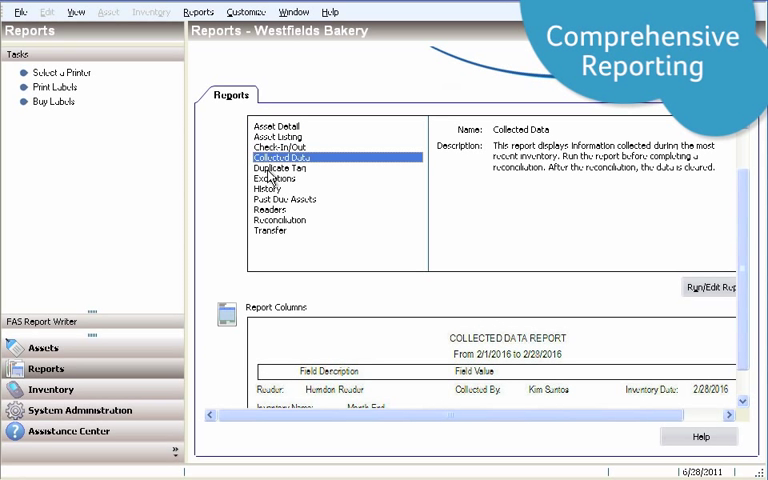
pyautogui.click(284, 168)
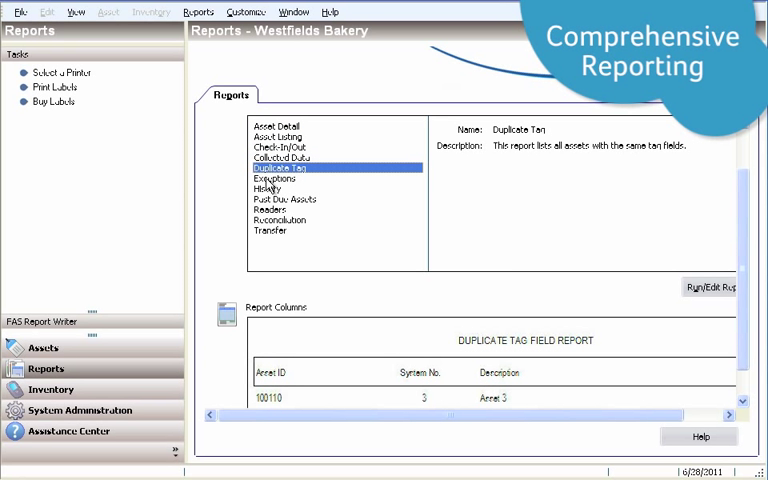
pyautogui.click(276, 178)
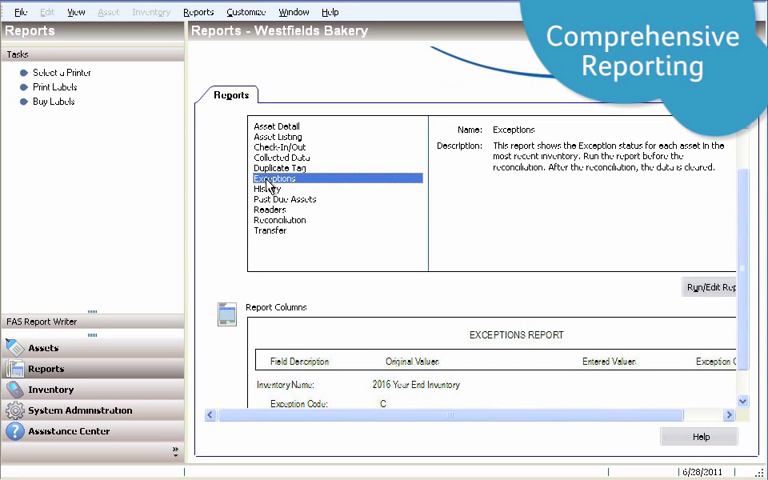